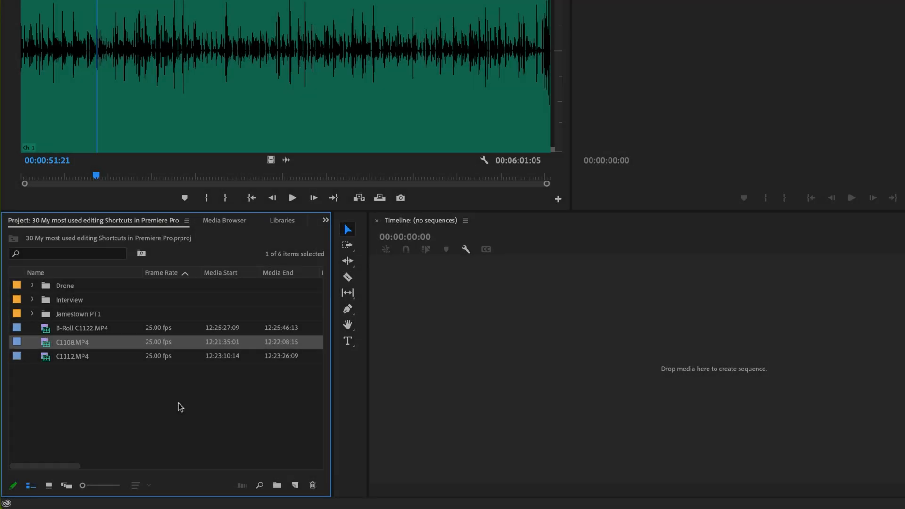
pyautogui.moveTo(165, 394)
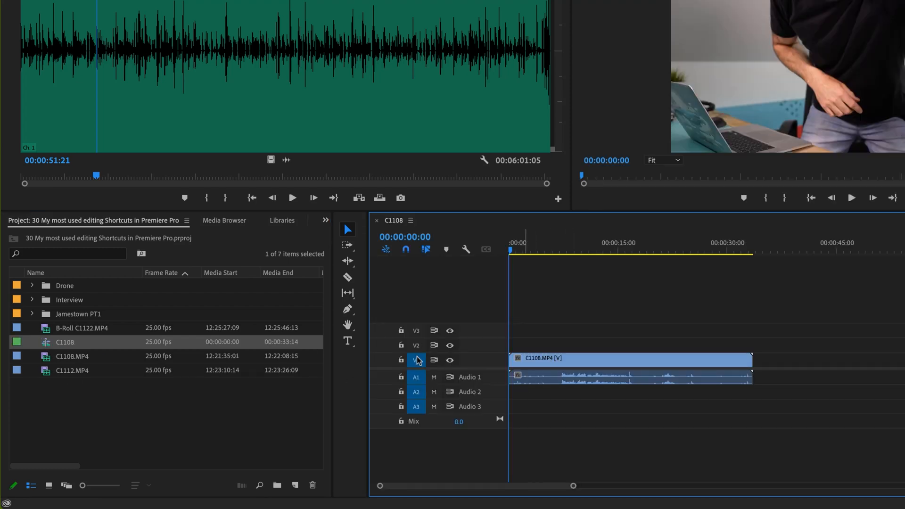
pyautogui.moveTo(47, 360)
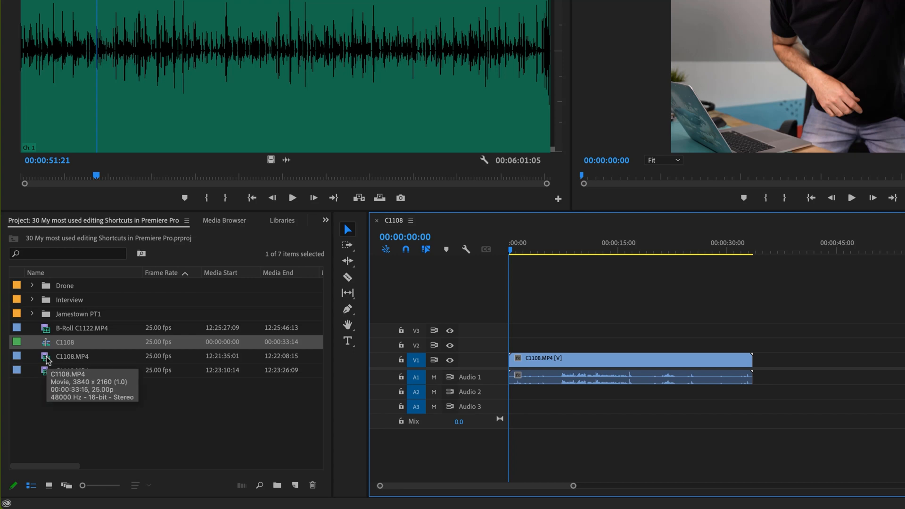
# Step: Load C1108.MP4 in the Source Monitor for previewing and marking a range
pyautogui.doubleClick(71, 356)
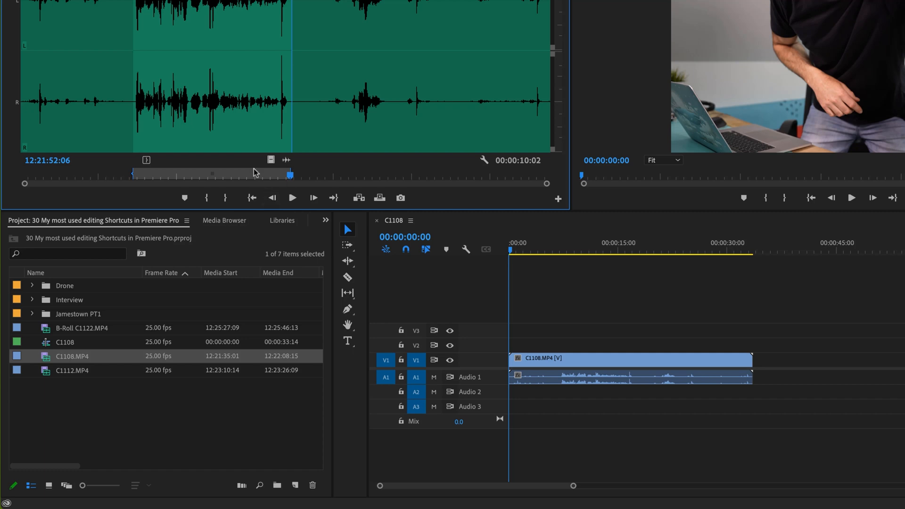
pyautogui.moveTo(272, 254)
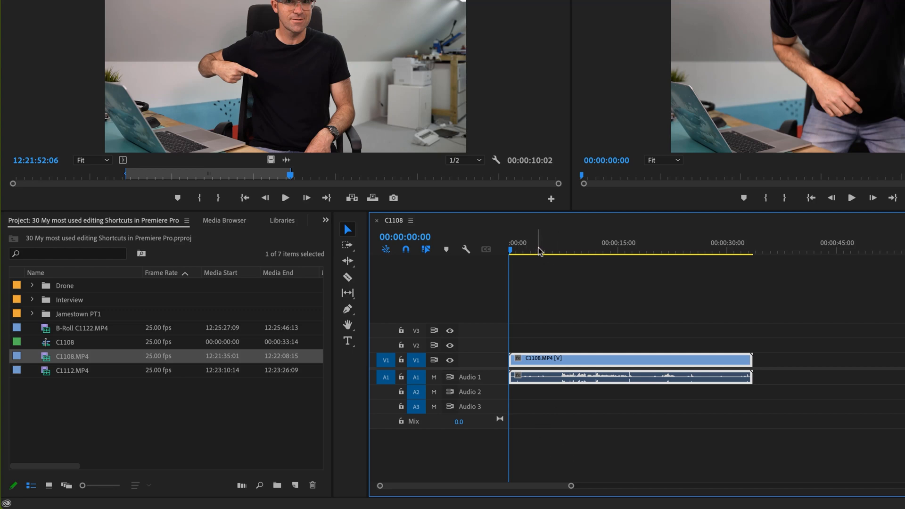
# Step: Scrub the playhead to about ten seconds in, trial a ripple trim, and select the interview clip
pyautogui.click(561, 252)
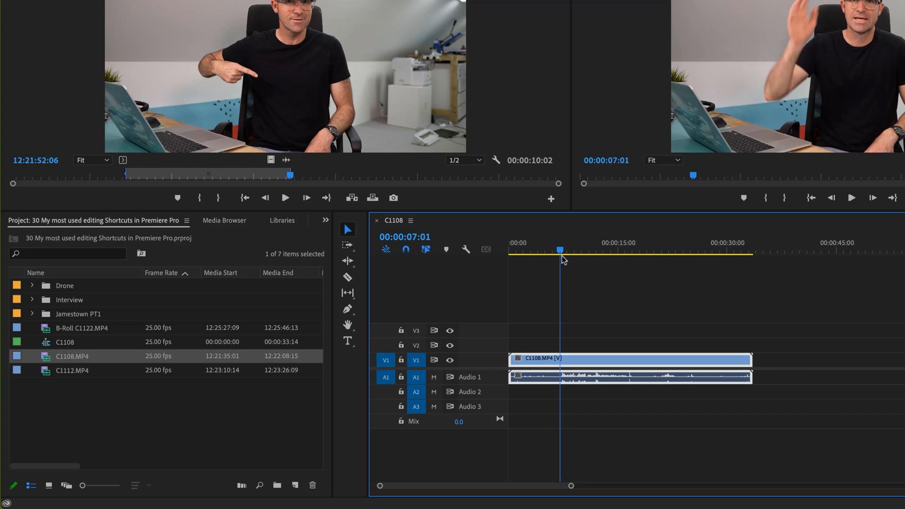
pyautogui.click(559, 250)
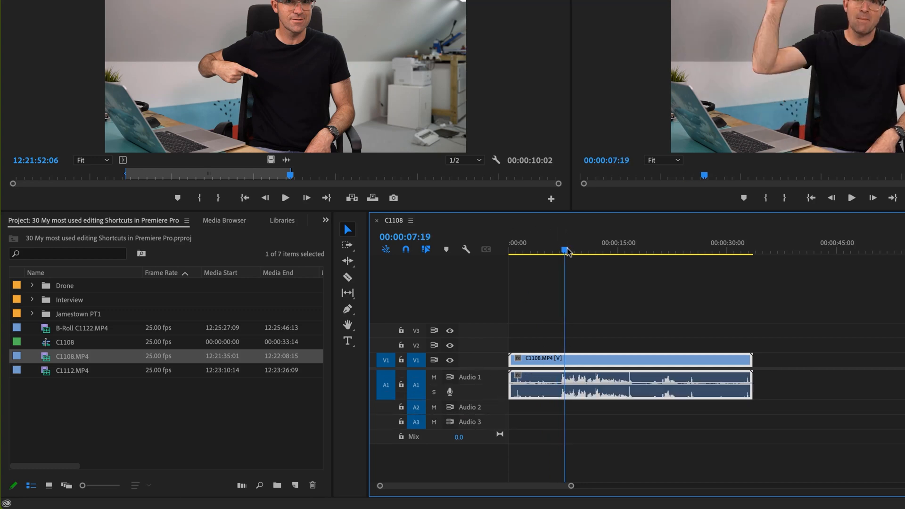
pyautogui.click(561, 251)
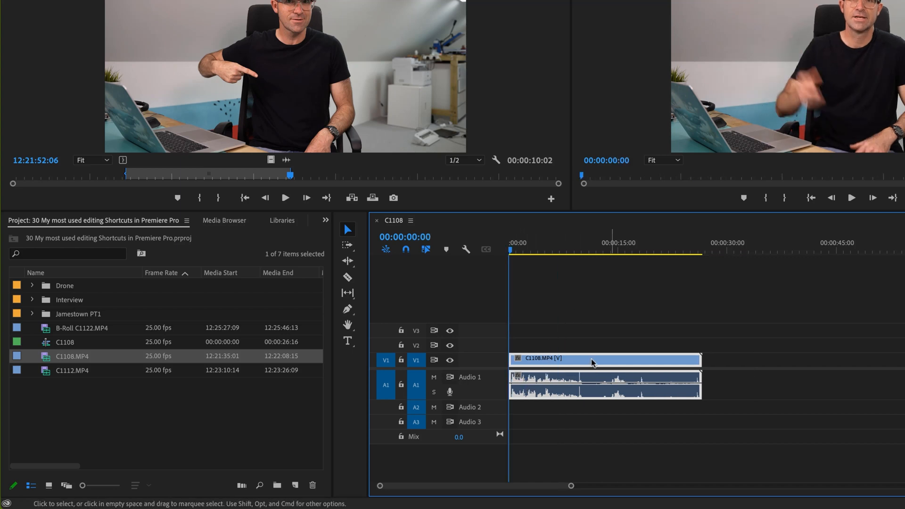
pyautogui.click(581, 252)
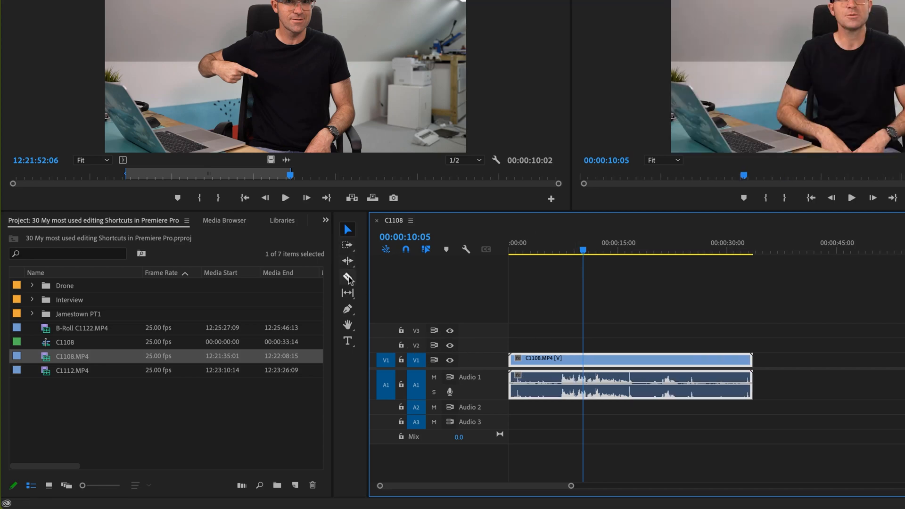
# Step: Switch to the Razor tool to split the interview and remove unwanted pieces
pyautogui.click(347, 278)
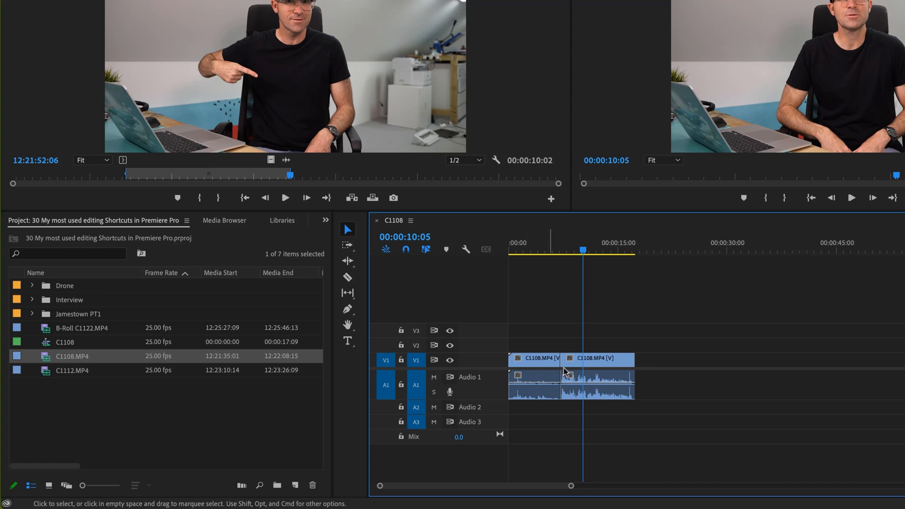
pyautogui.moveTo(544, 360)
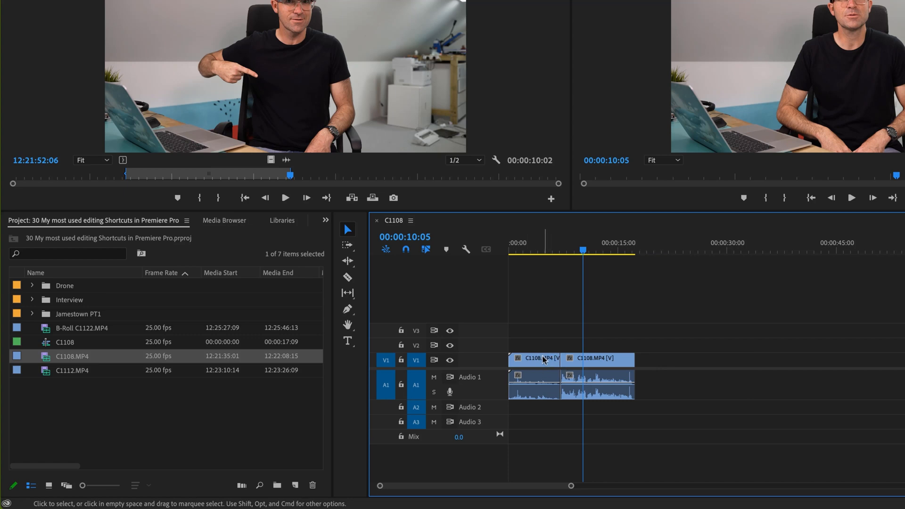
pyautogui.moveTo(547, 364)
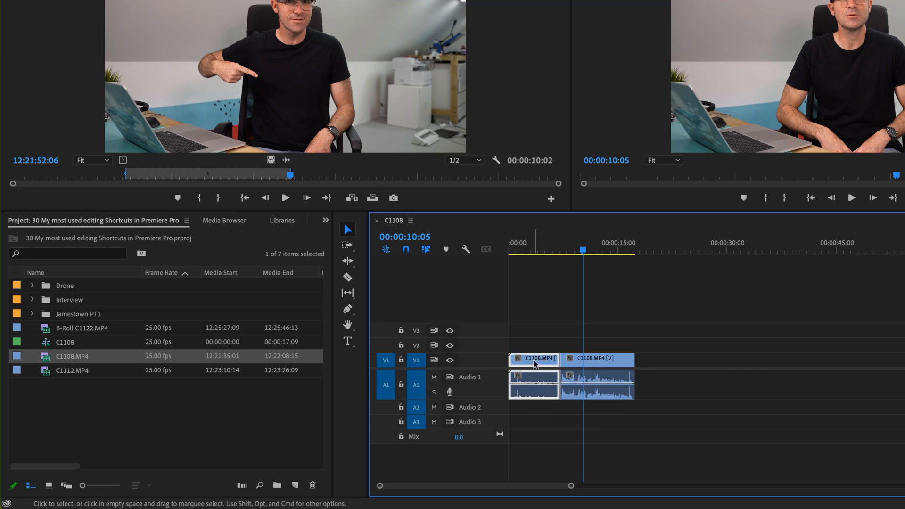
pyautogui.moveTo(551, 360)
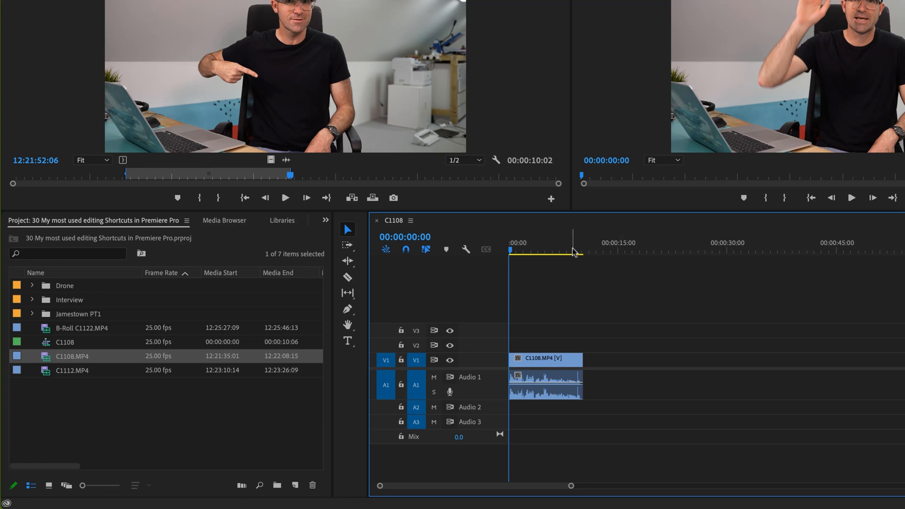
# Step: Step the playhead through the interview's last frames and past the clip end
pyautogui.click(573, 251)
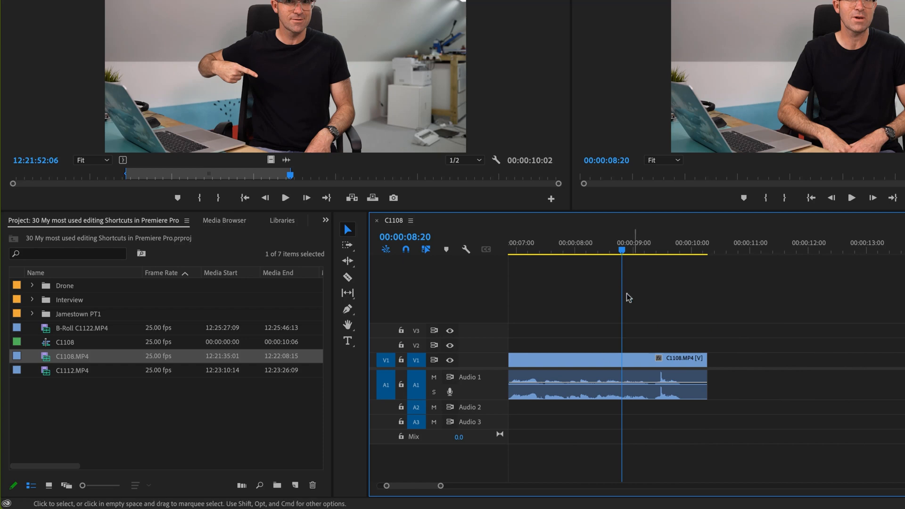
pyautogui.click(686, 250)
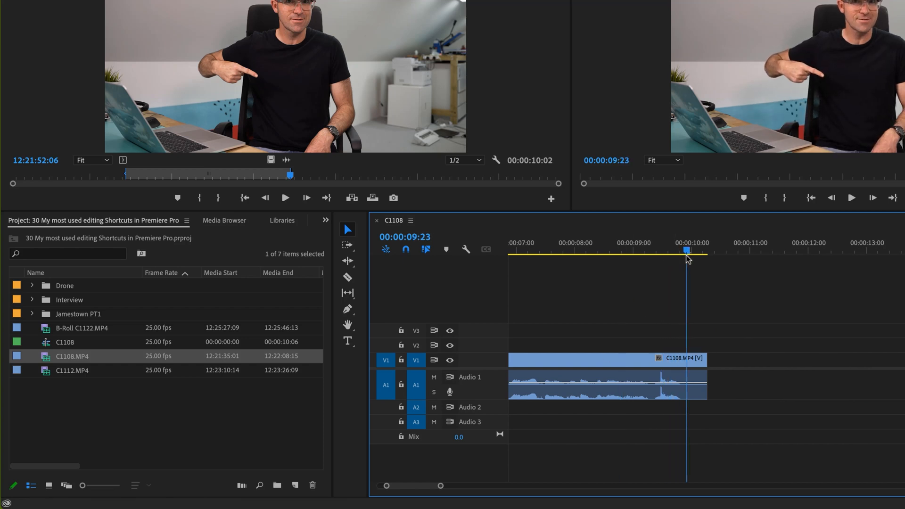
pyautogui.click(743, 257)
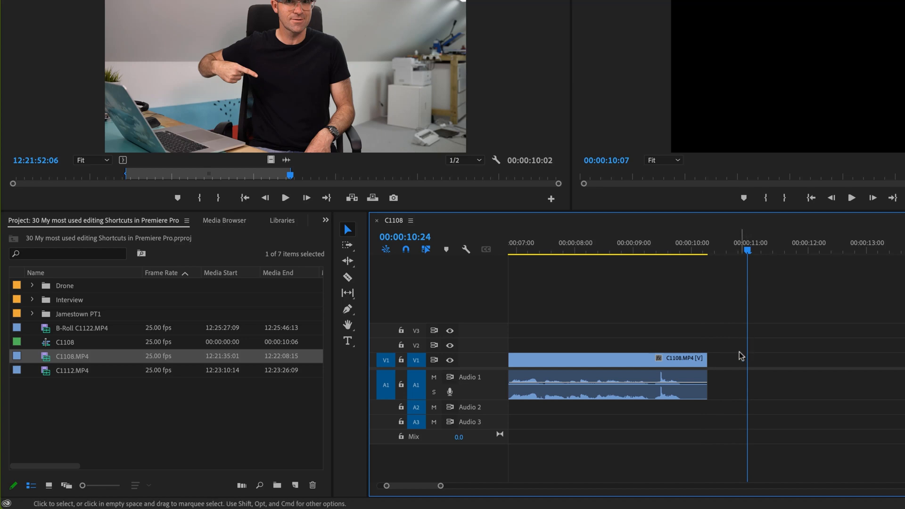
pyautogui.moveTo(755, 363)
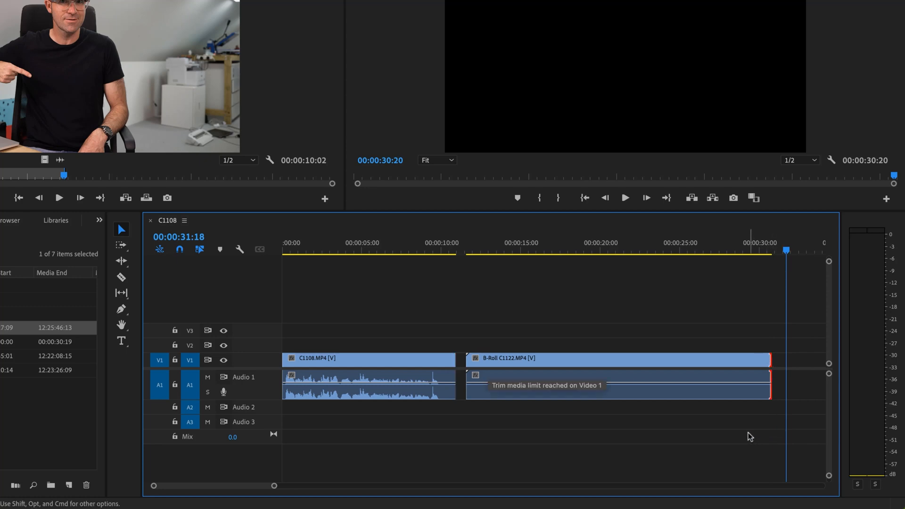
pyautogui.moveTo(767, 293)
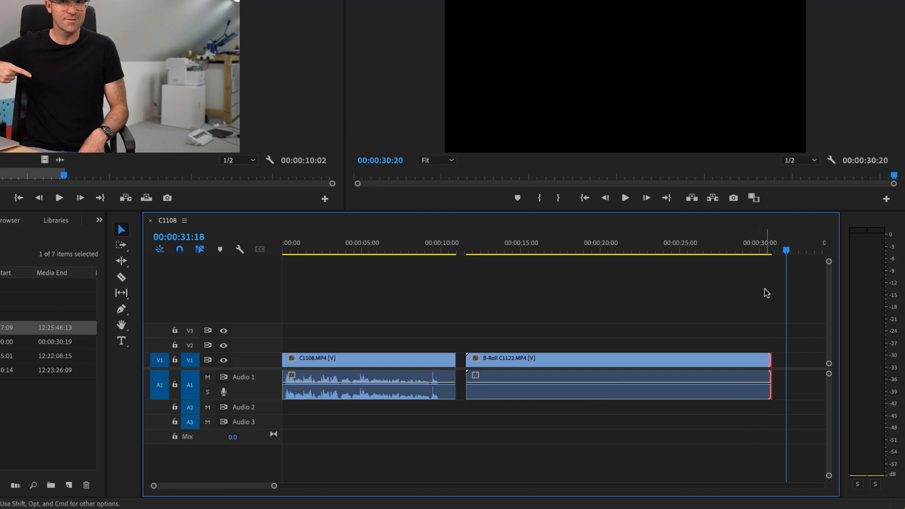
pyautogui.moveTo(762, 360)
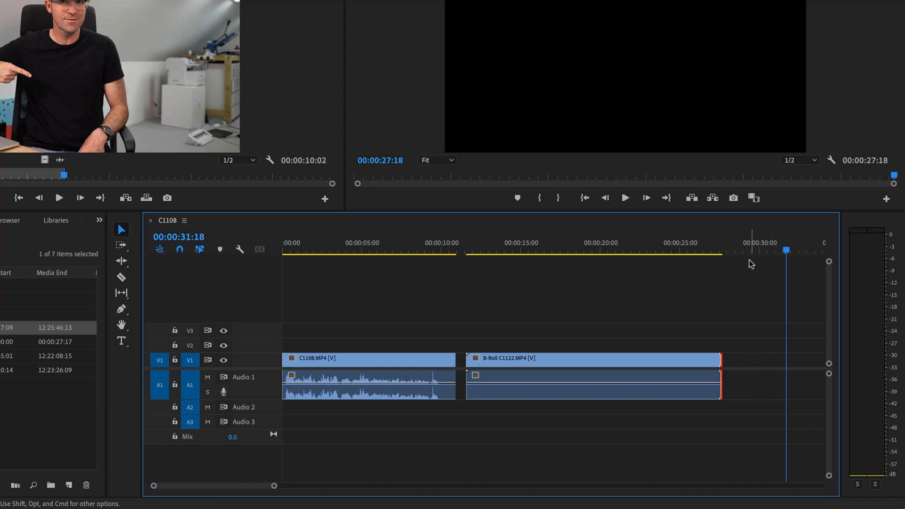
# Step: Position the playhead near the B-Roll C1122 out point to shorten its end
pyautogui.click(734, 251)
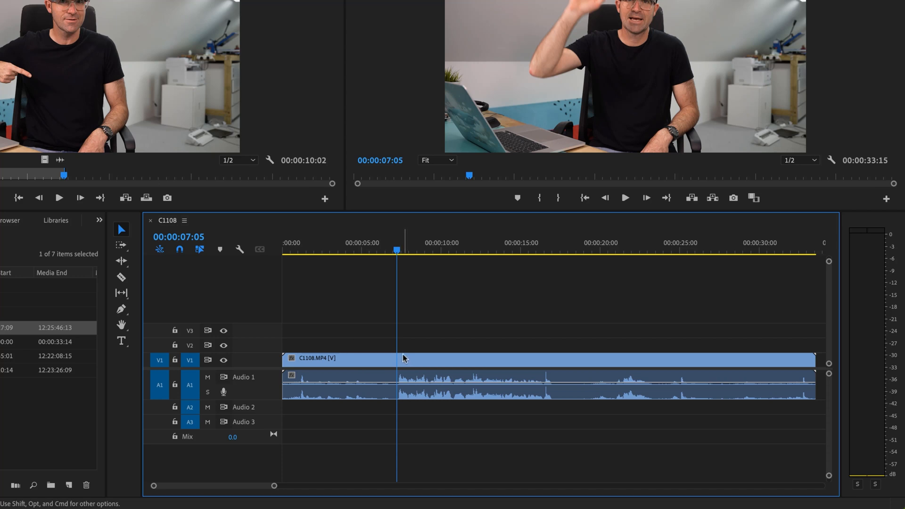
pyautogui.moveTo(399, 368)
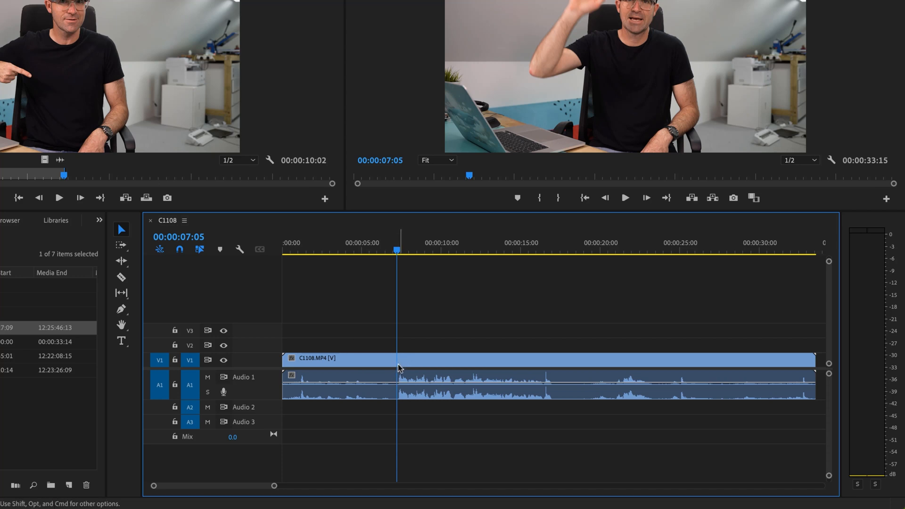
# Step: Cut the interview with the Razor tool near 7:05 and 16:24, then return to selection
pyautogui.click(121, 277)
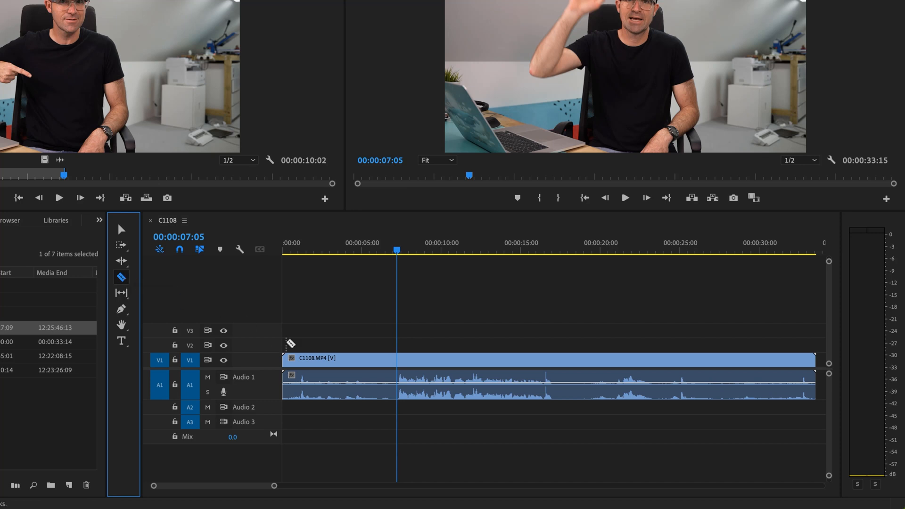
pyautogui.click(397, 357)
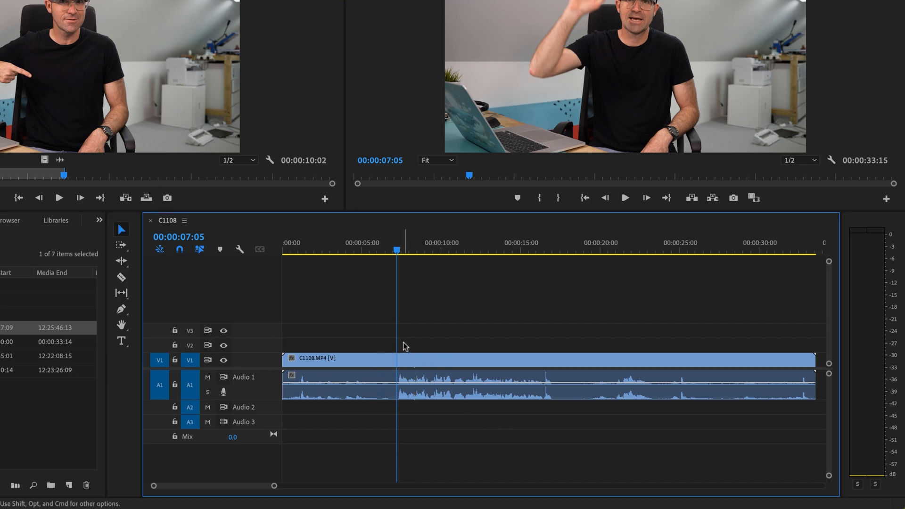
pyautogui.moveTo(401, 264)
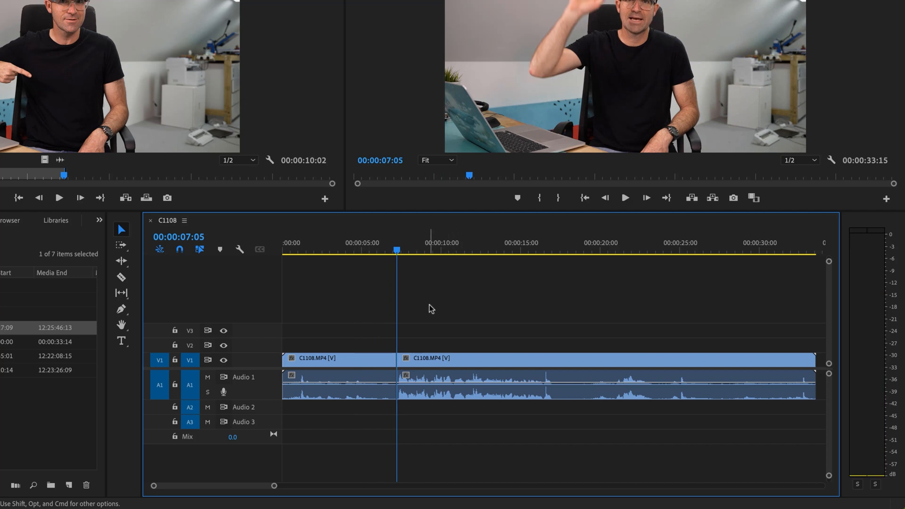
pyautogui.click(554, 249)
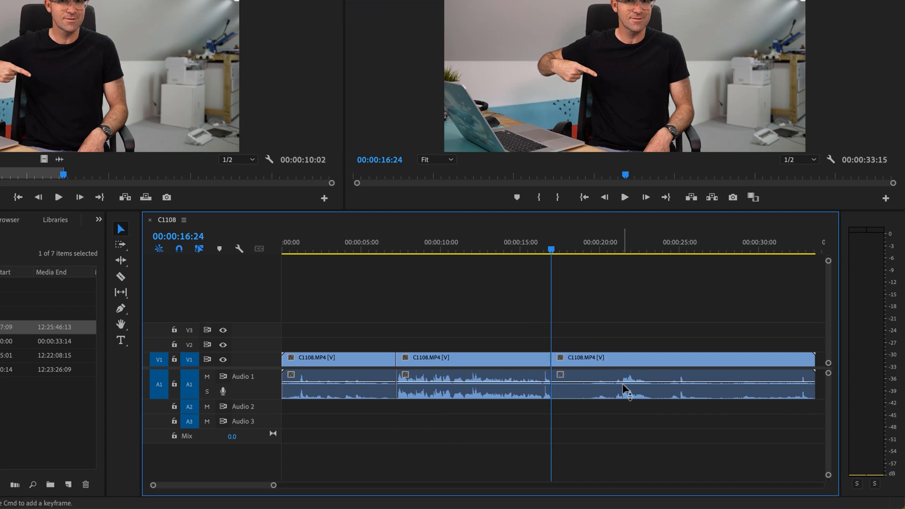
pyautogui.moveTo(585, 363)
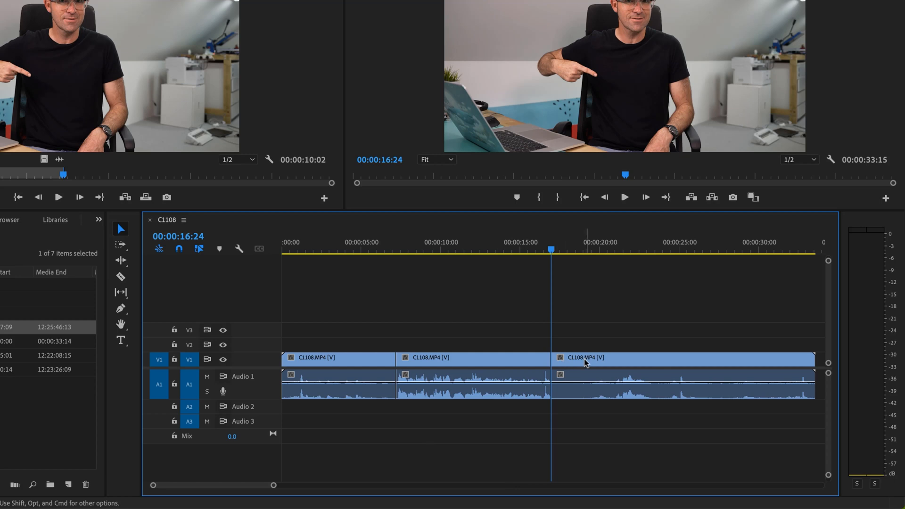
pyautogui.moveTo(584, 365)
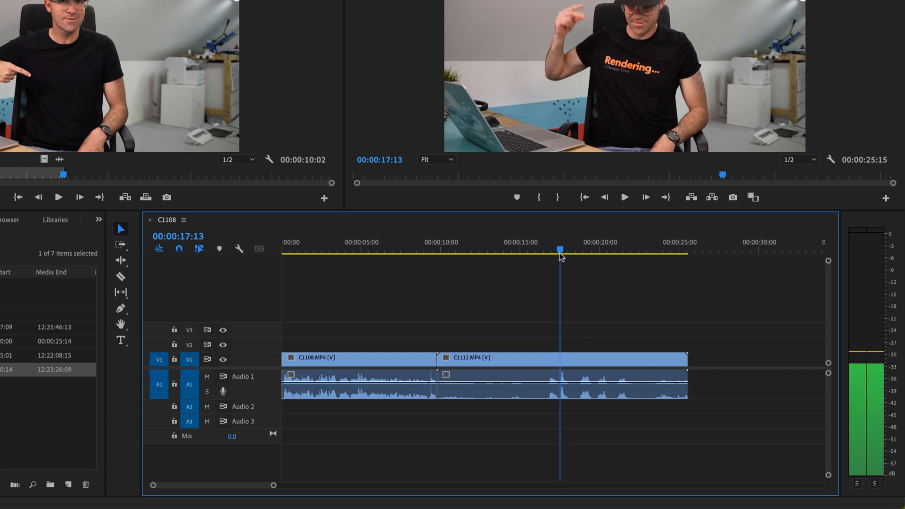
# Step: Move the playhead from about 17 s to the C1108/C1112 join at 9:08 and zoom in on it
pyautogui.click(430, 252)
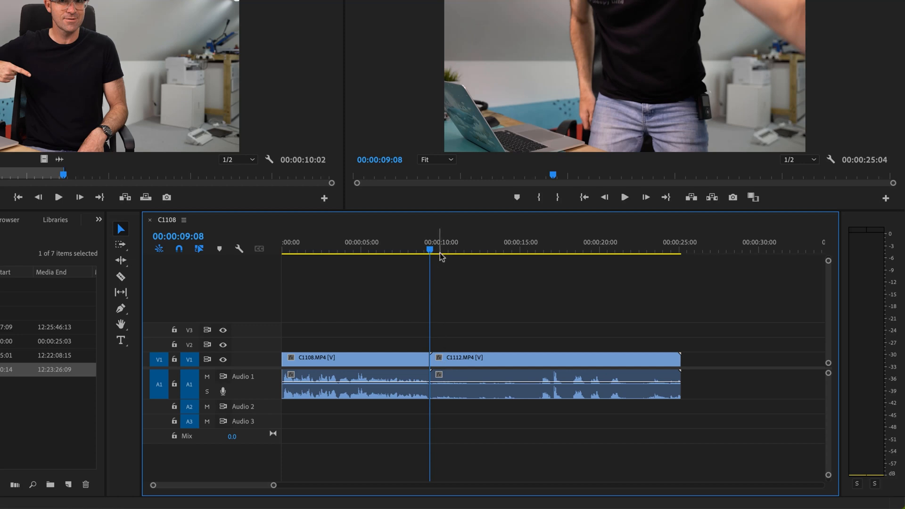
pyautogui.click(553, 250)
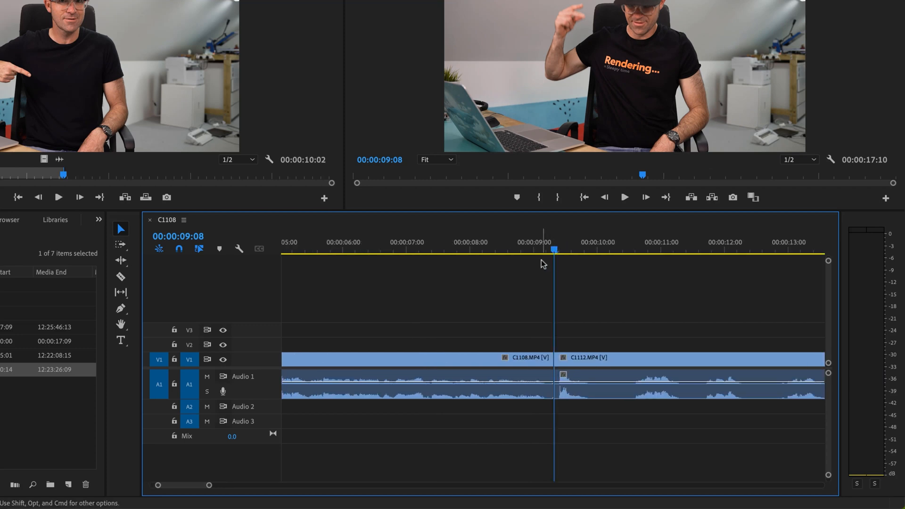
pyautogui.moveTo(607, 387)
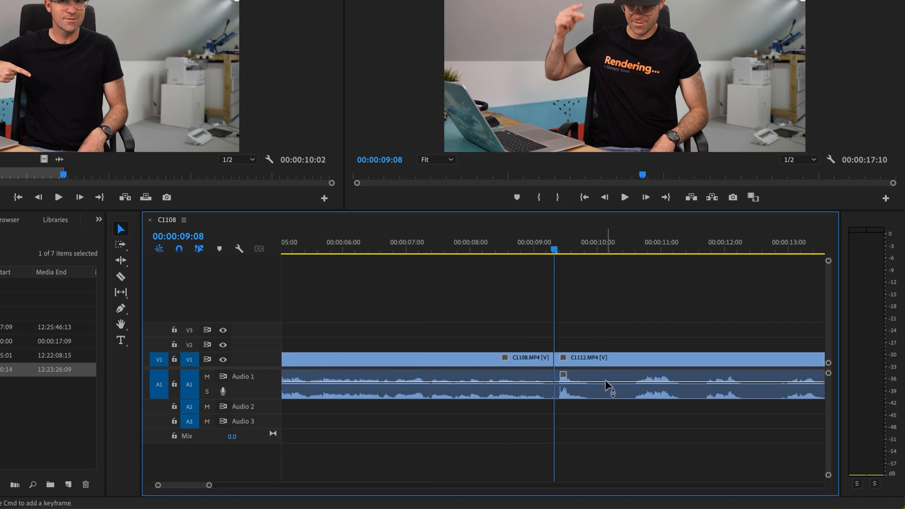
pyautogui.hscroll(3)
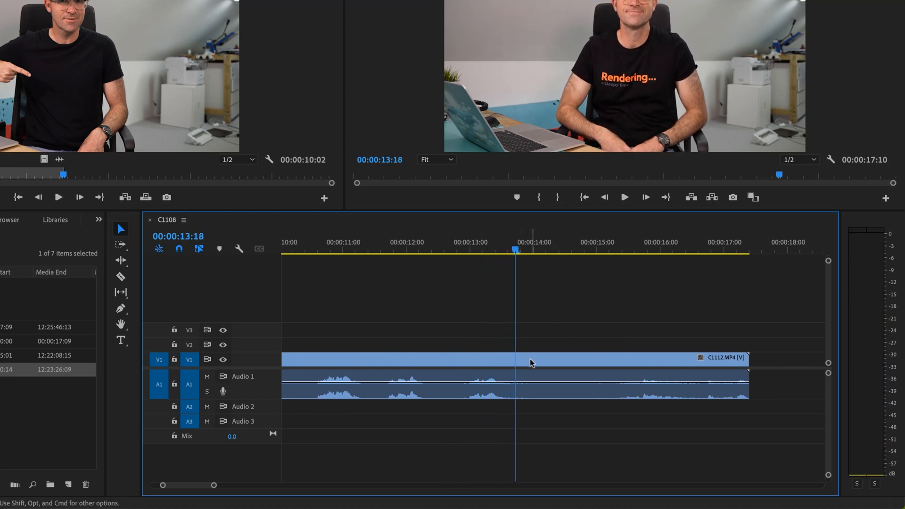
pyautogui.moveTo(526, 375)
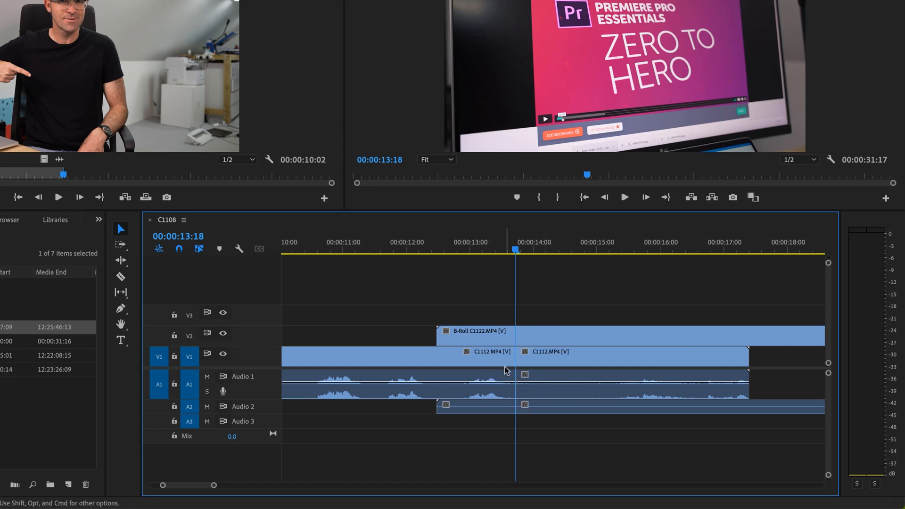
# Step: Select B-Roll C1122 and enable V2 track targeting so cuts include the B-roll
pyautogui.click(531, 357)
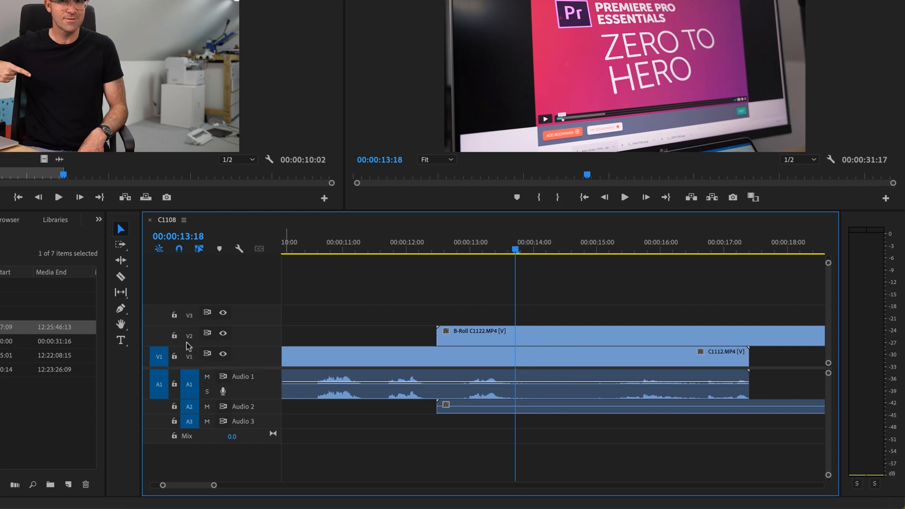
pyautogui.click(188, 337)
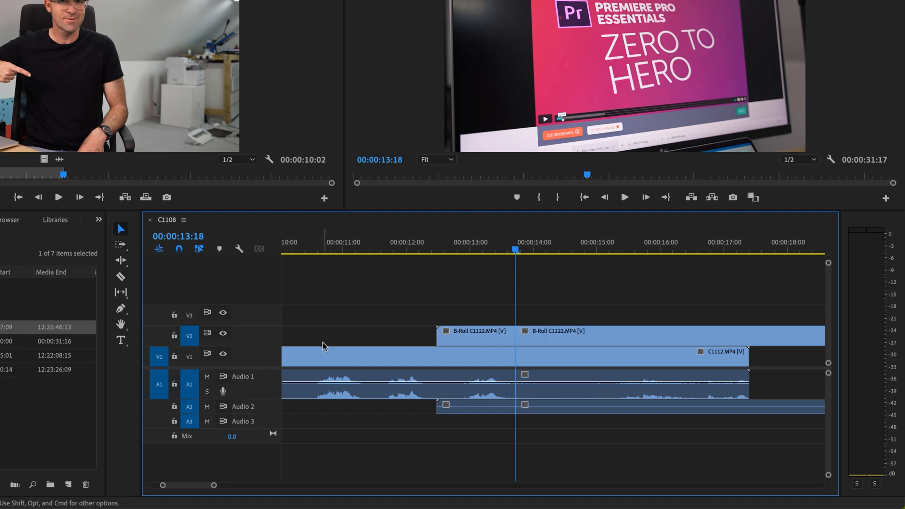
pyautogui.moveTo(189, 357)
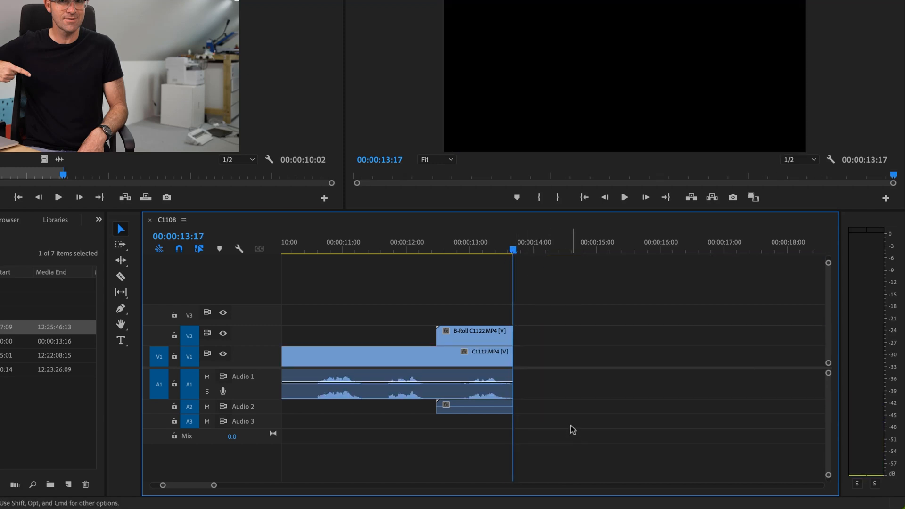
pyautogui.moveTo(602, 293)
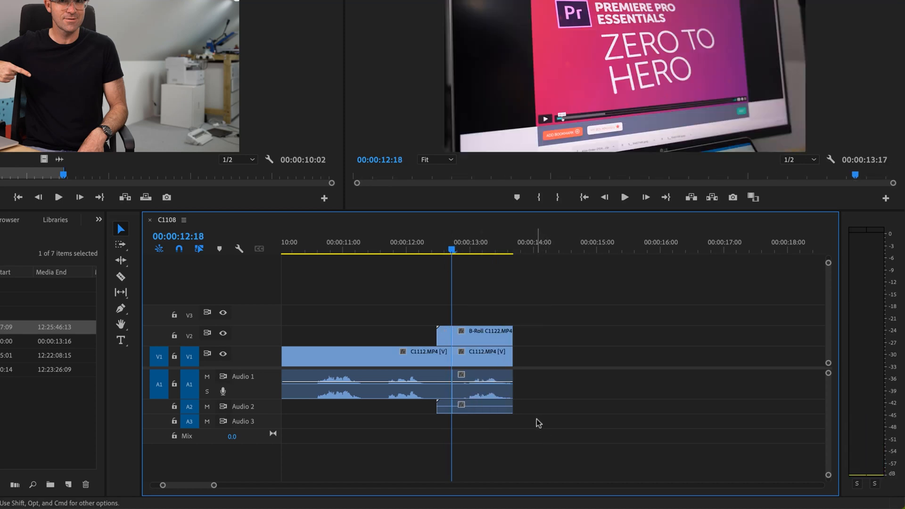
pyautogui.moveTo(576, 348)
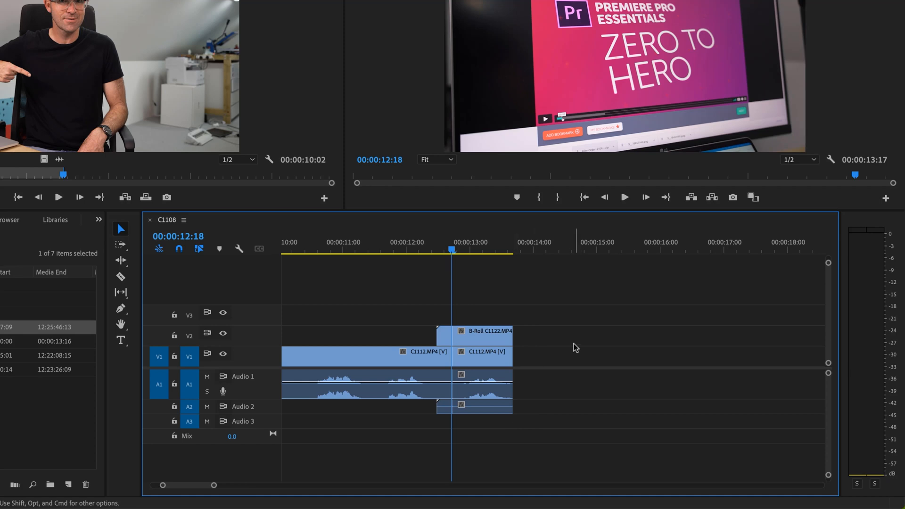